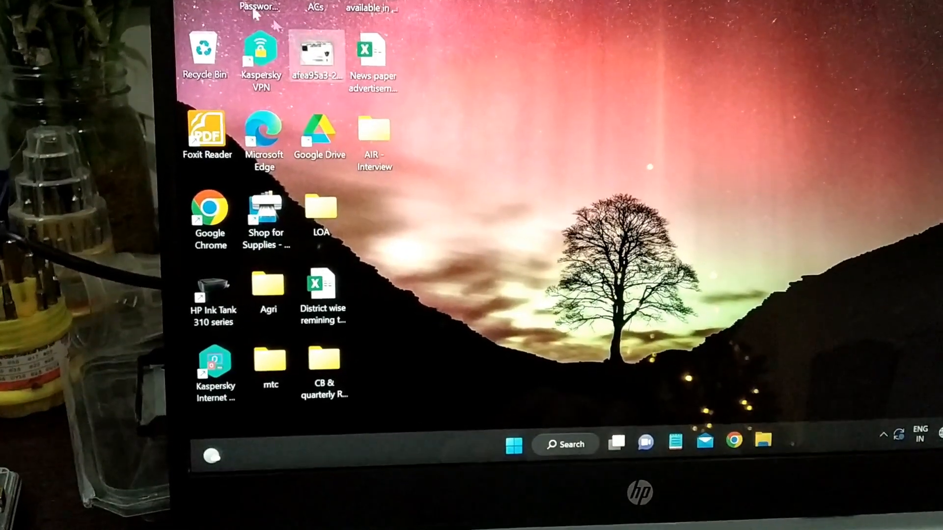
Step: Open File Explorer at This PC to see New Volume (D:) and WINDOWS (E:)
left_click(763, 442)
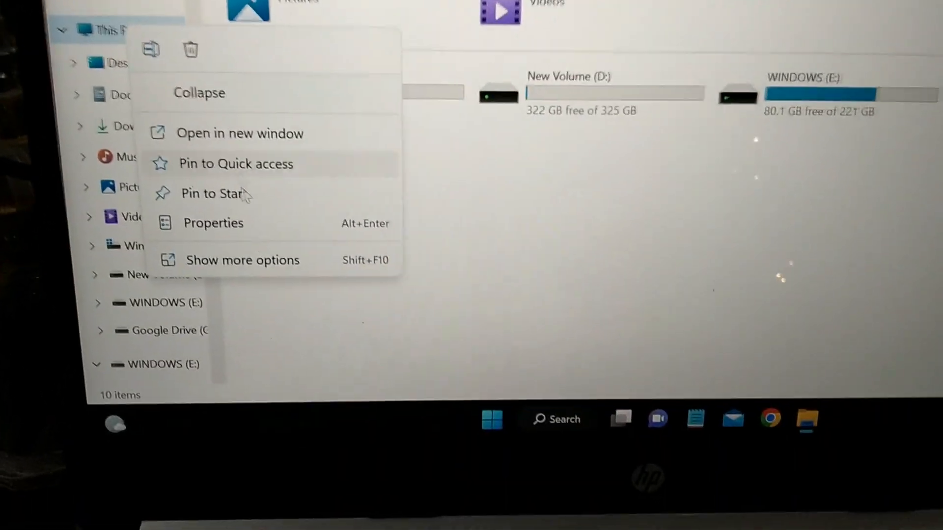
Step: Open Disk Management and compare Disk 1 with offline Disk 2's 253.36 GB unallocated space
left_click(243, 260)
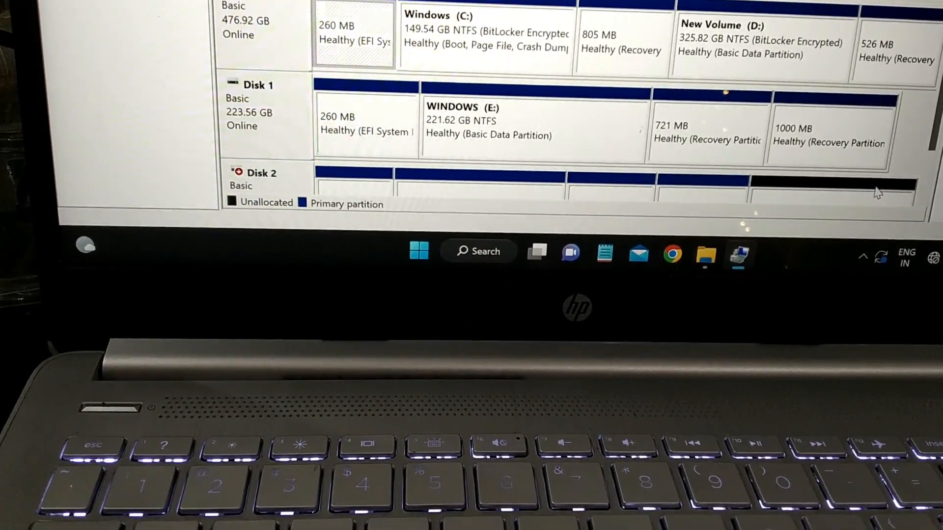
scroll("down", 3)
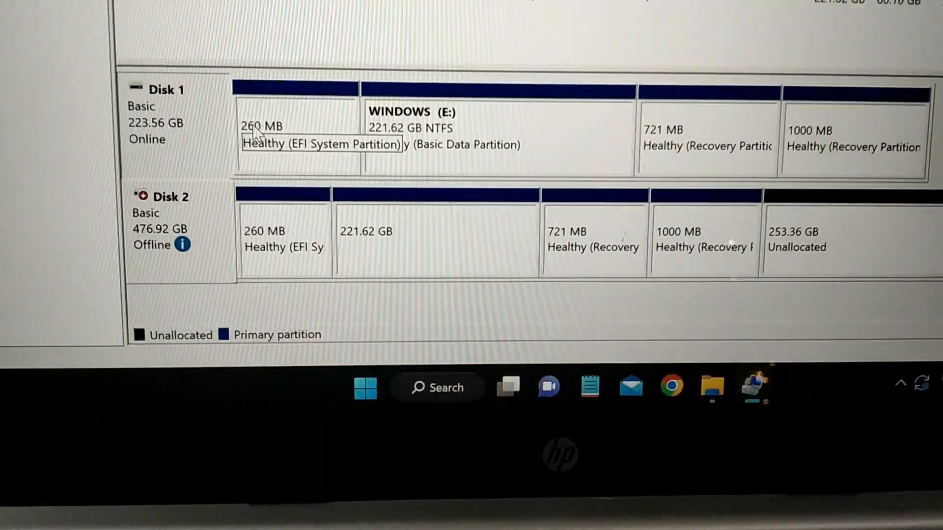
scroll("up", 3)
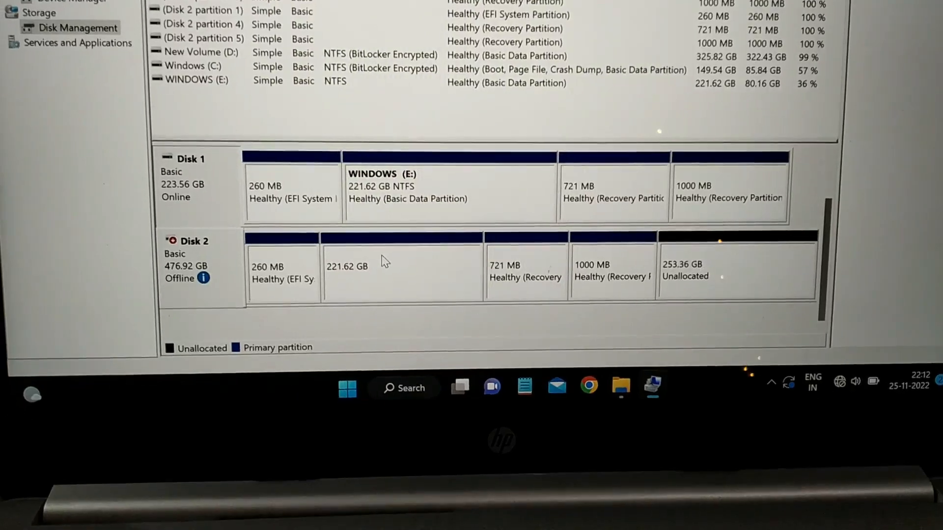
left_click(539, 260)
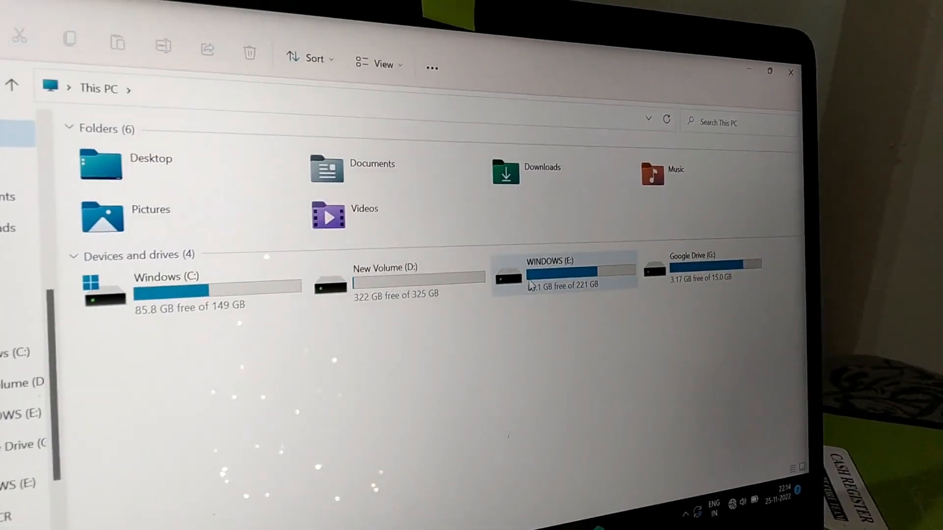
Step: Open the WINDOWS (E:) drive from Devices and drives to list its folders
double_click(546, 271)
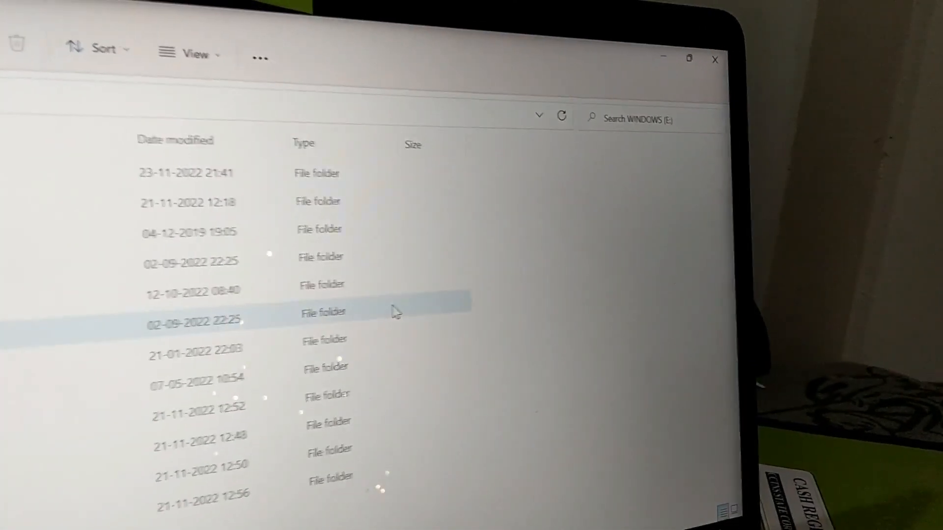